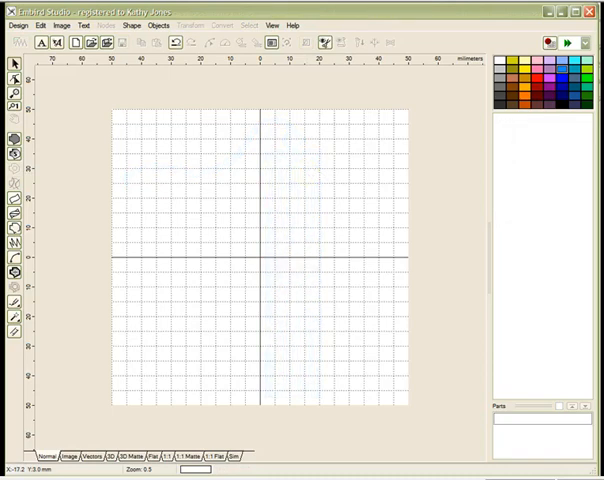
Step: Choose the 10 × 10 cm hoop in Preferences and save and apply it
click(38, 24)
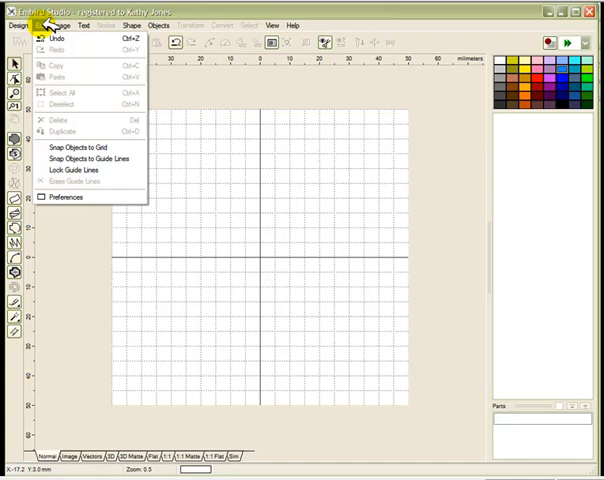
click(64, 196)
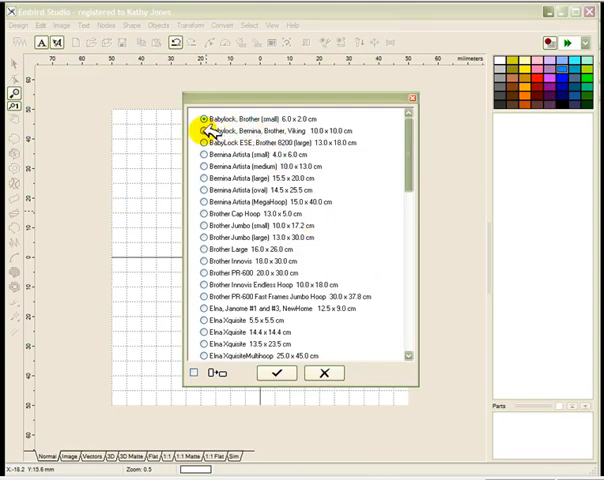
click(200, 132)
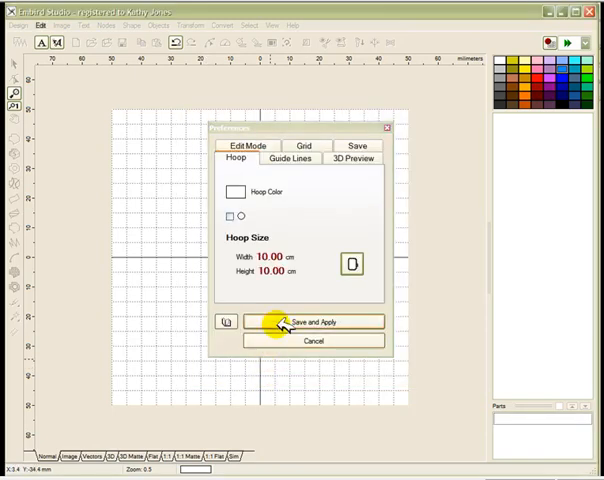
click(318, 320)
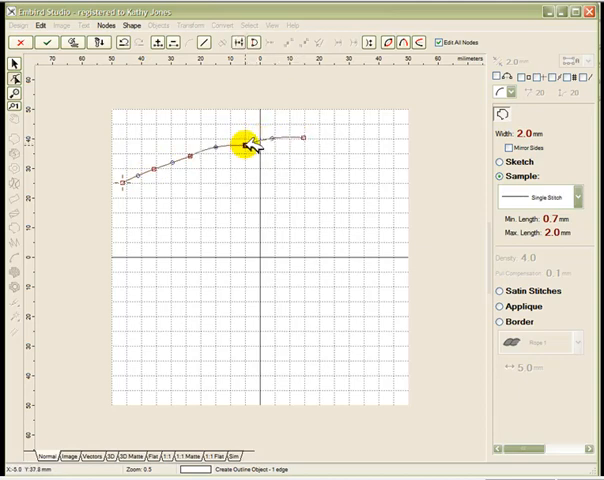
Step: Shape the curved line across the top half of the hoop
drag(244, 140, 216, 164)
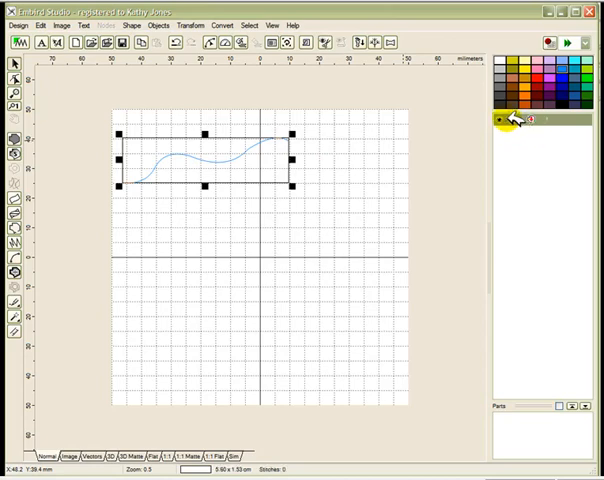
Step: Convert the wavy line to a 3.0 mm wide border stitch in its Parameters
right_click(516, 120)
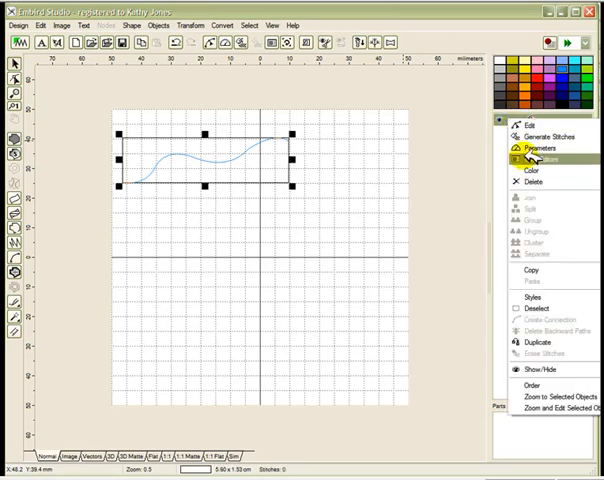
click(528, 148)
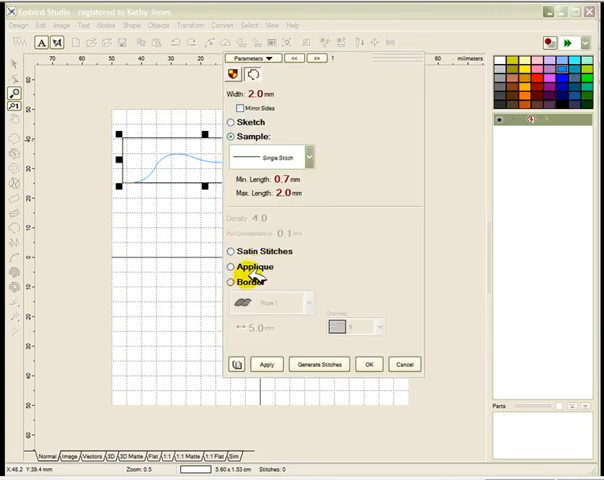
click(230, 280)
text(3)
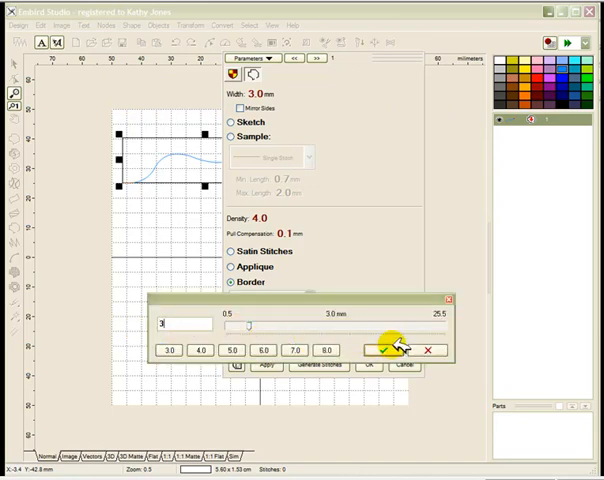
click(392, 350)
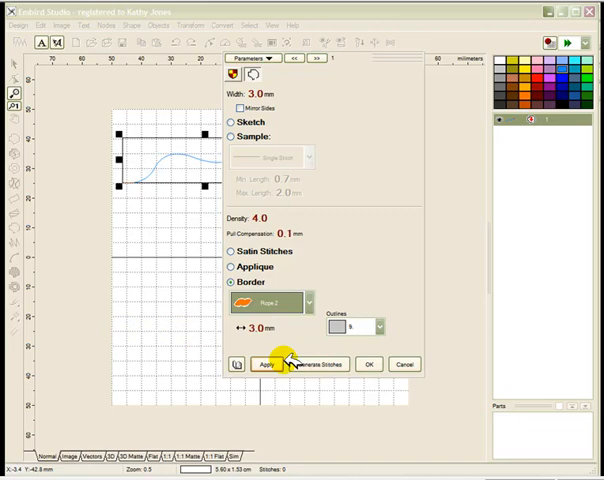
click(268, 364)
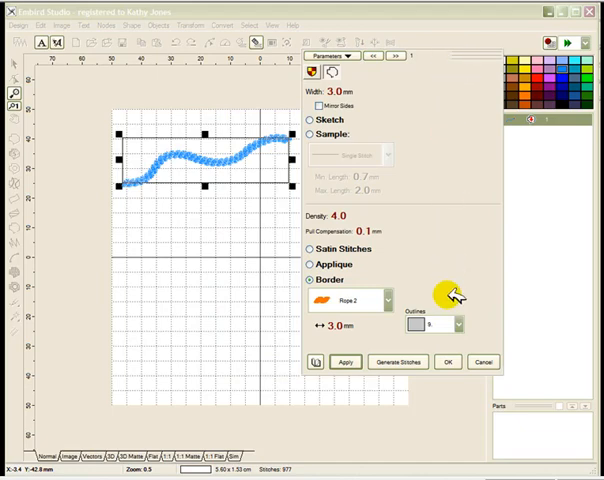
click(448, 362)
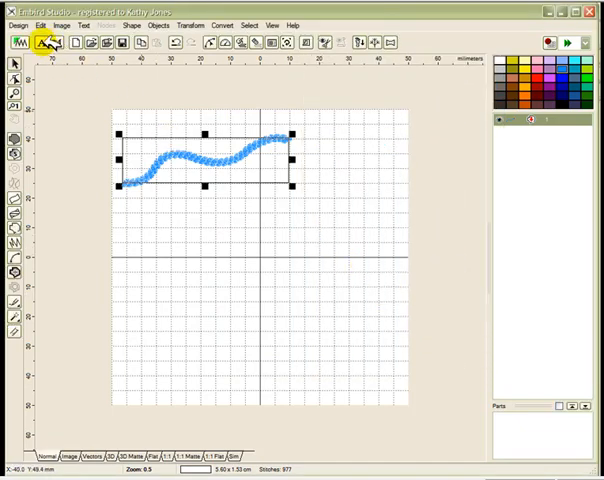
Step: Save the design via File > Save
click(12, 24)
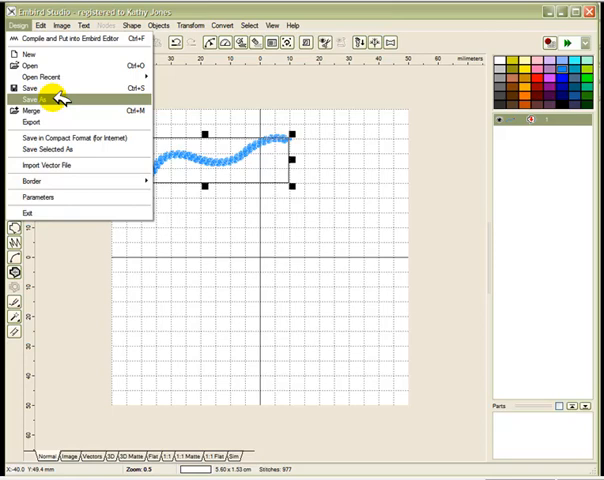
click(30, 100)
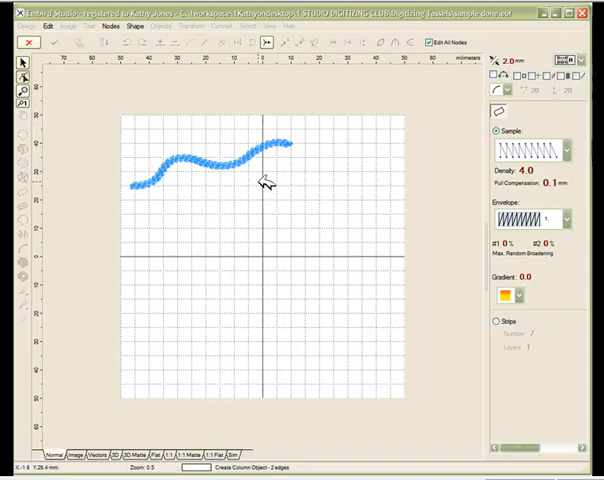
mouse_move(296, 130)
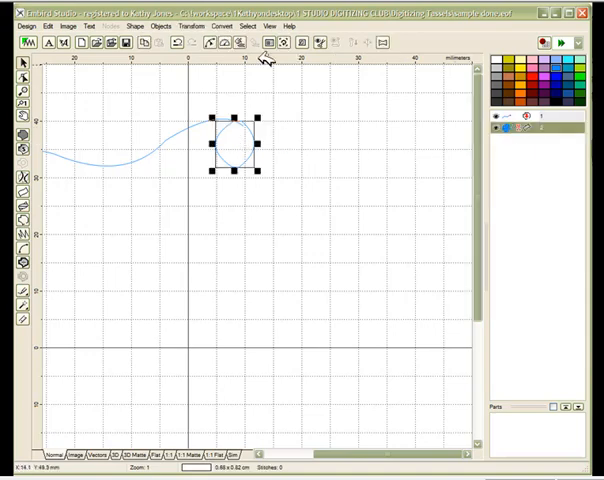
Step: Convert the circle into a blue satin-filled object
click(196, 26)
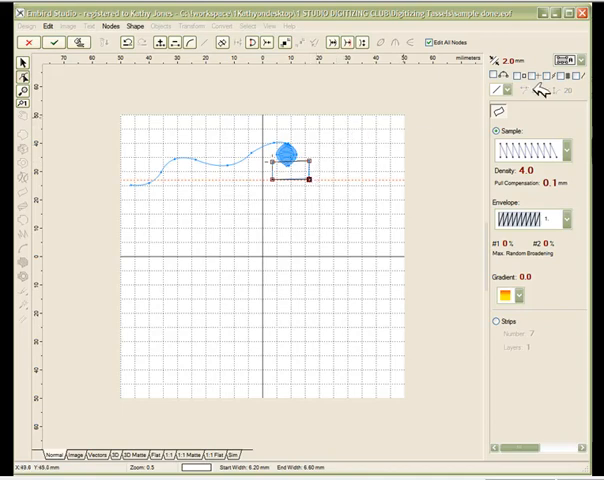
mouse_move(538, 76)
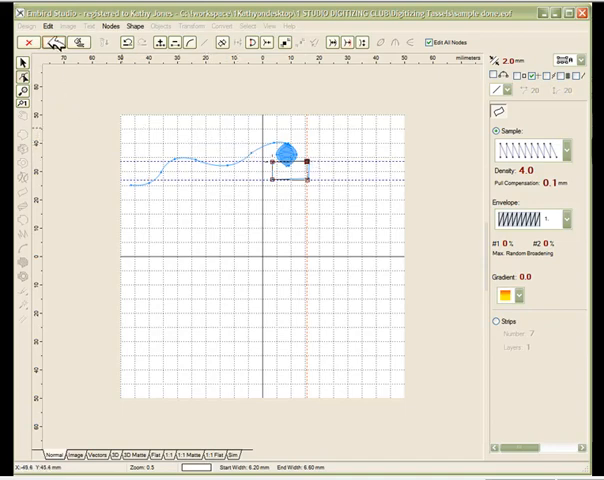
Step: Erase the guide lines from the hoop via the Edit menu
click(44, 28)
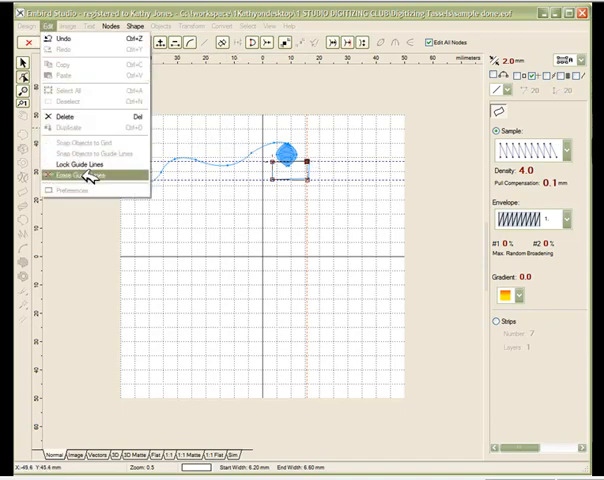
click(84, 176)
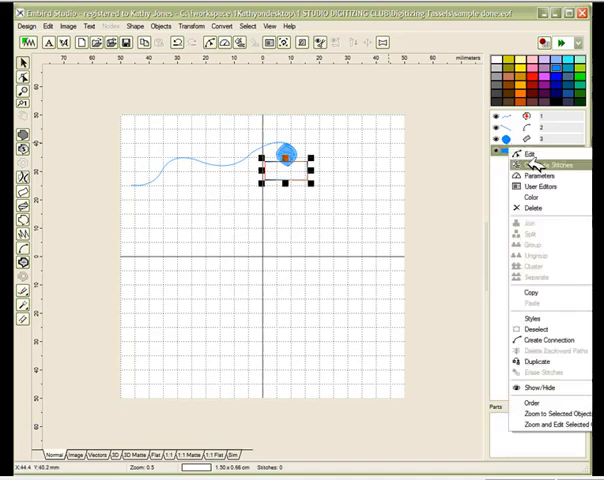
Step: Accept density 4.0 and 0.2 mm pull compensation in the column's Parameters
click(542, 178)
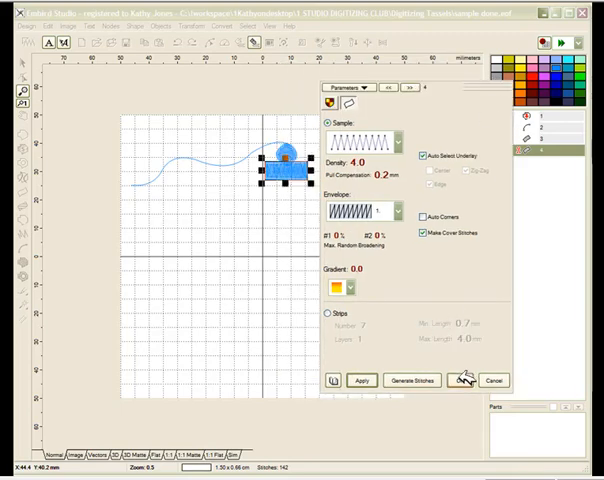
click(460, 380)
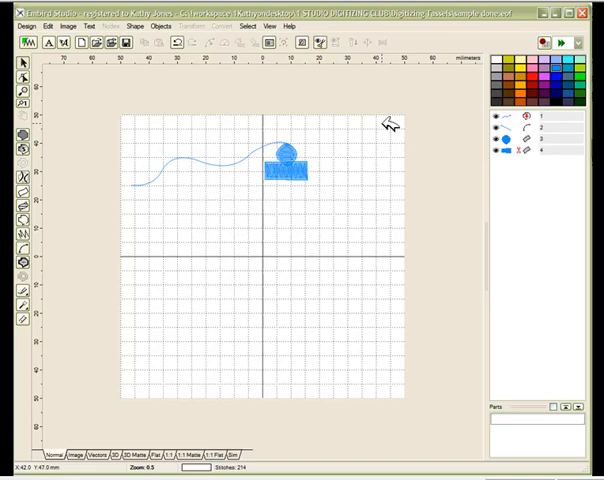
Step: Select the small column bar and bring up its context menu
click(290, 170)
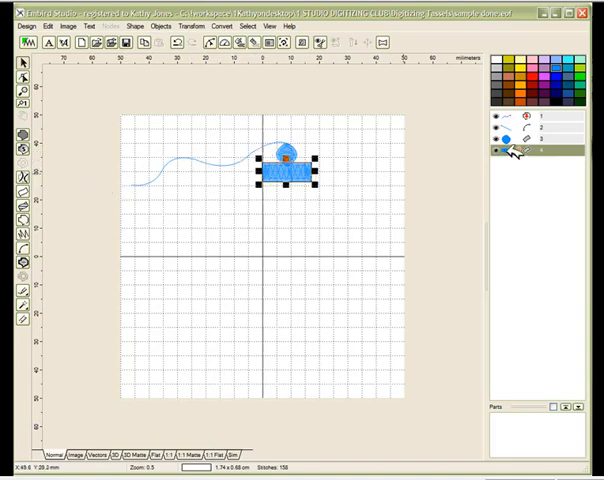
right_click(516, 150)
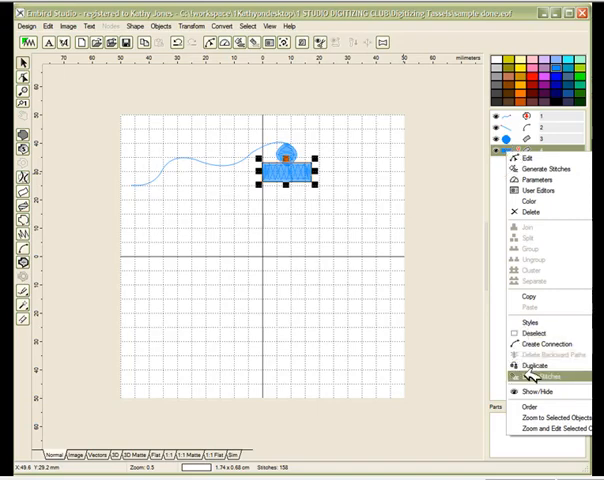
Step: Start node editing on the column bar to lengthen it downward
click(536, 376)
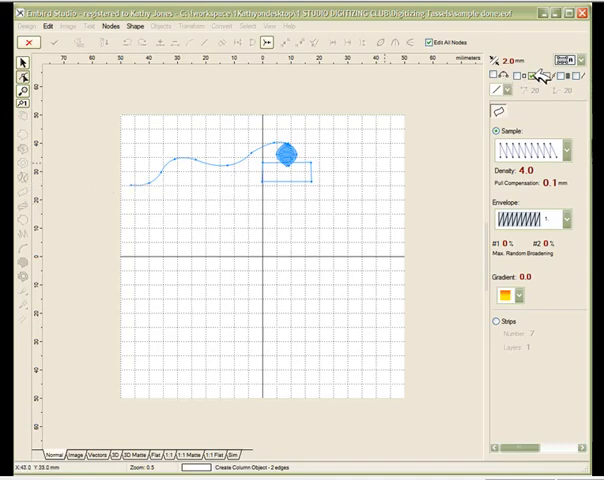
mouse_move(270, 170)
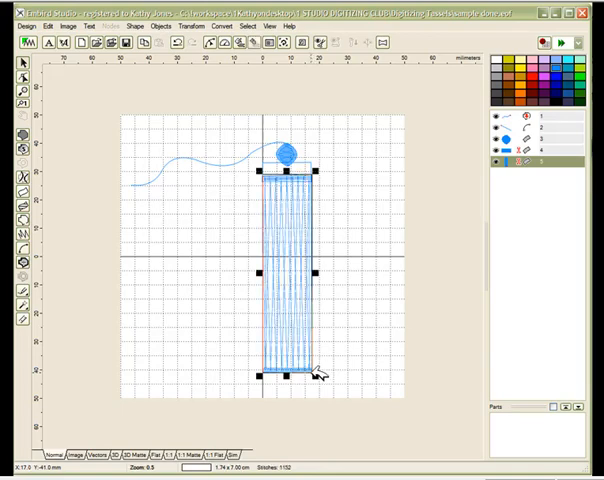
mouse_move(320, 370)
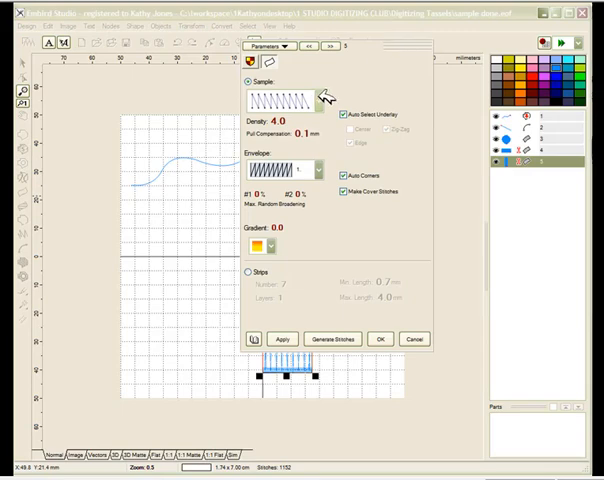
Step: Choose the Wide Satin sample for the long column and confirm it
click(314, 92)
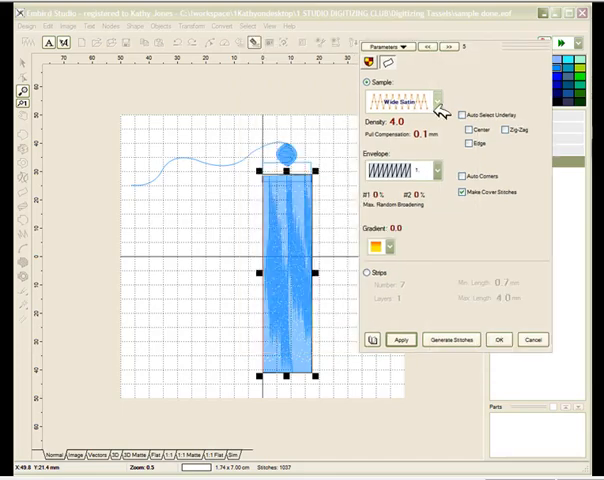
mouse_move(284, 300)
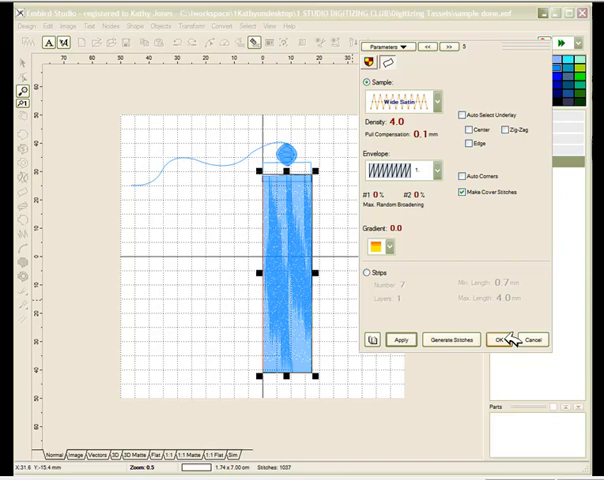
click(498, 340)
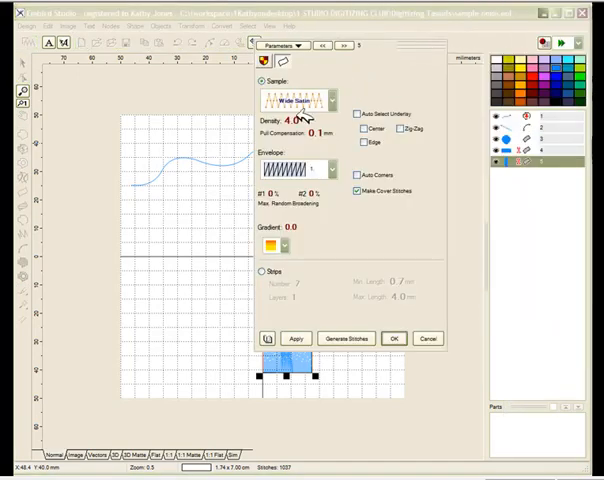
Step: Set the long column's satin density to 3.3 and adjust the Steps settings
click(298, 118)
text(3.3)
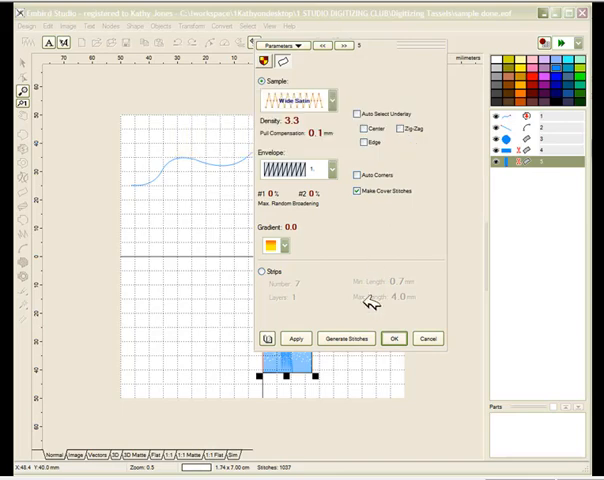
click(394, 338)
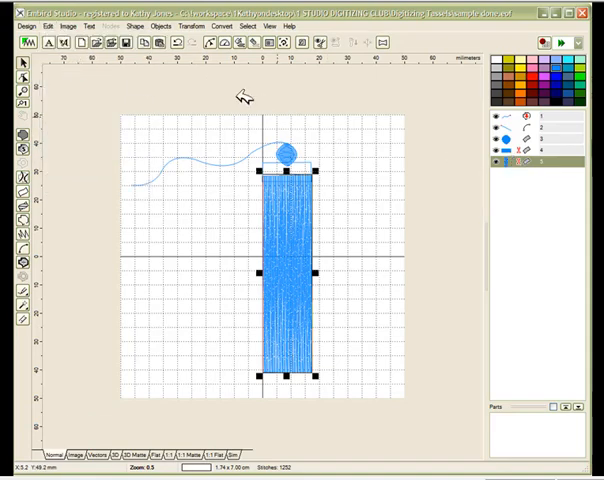
mouse_move(380, 164)
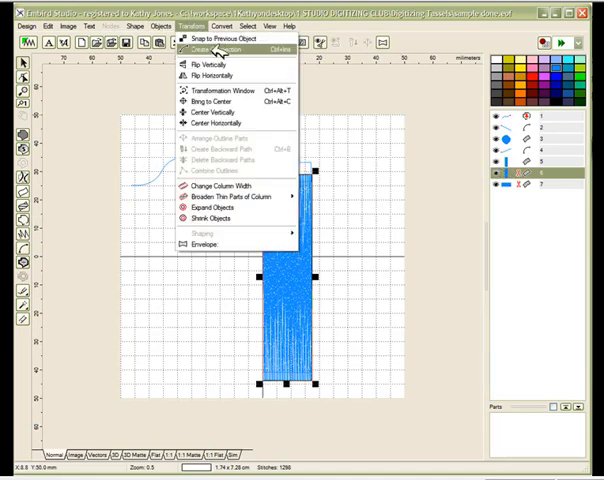
Step: Choose a transform command from the Transform menu for the long satin column
click(216, 48)
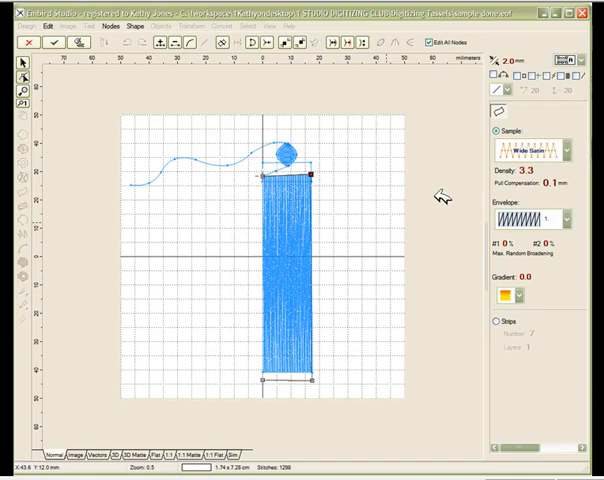
mouse_move(366, 44)
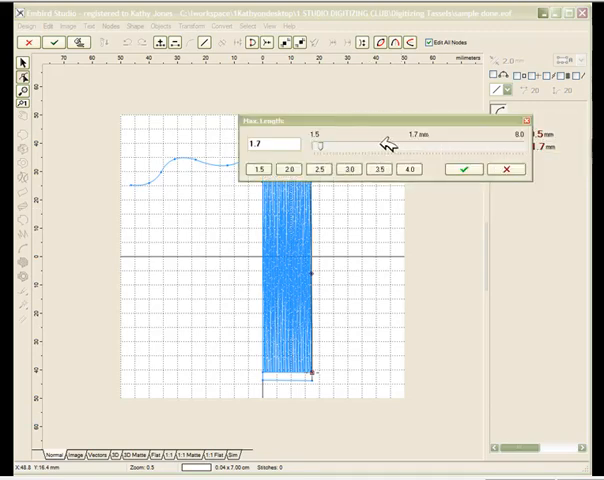
Step: Set the long column's maximum stitch length to 8.0 mm and confirm it
drag(328, 144, 524, 144)
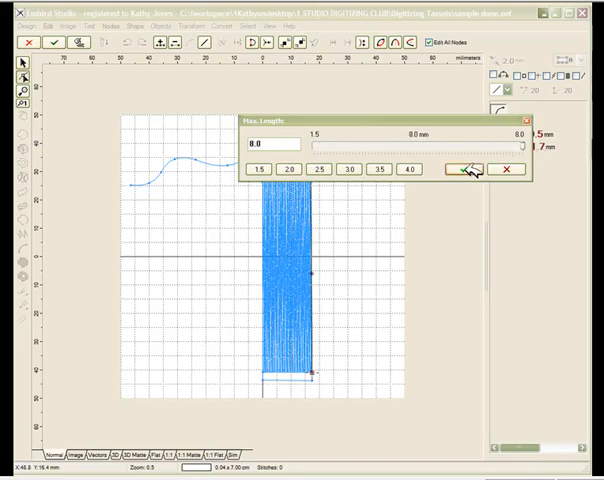
click(468, 168)
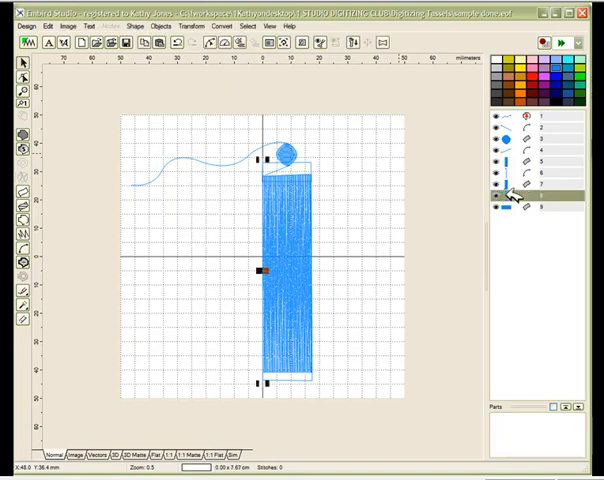
Step: Give the connection object a 7.3 mm maximum stitch length via its Objects-list actions
right_click(532, 202)
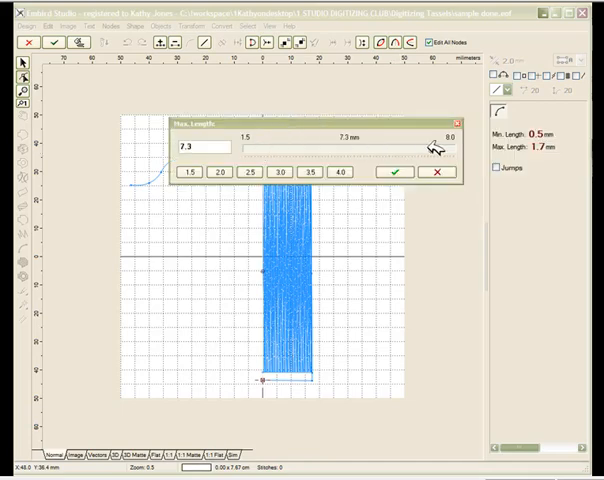
click(394, 172)
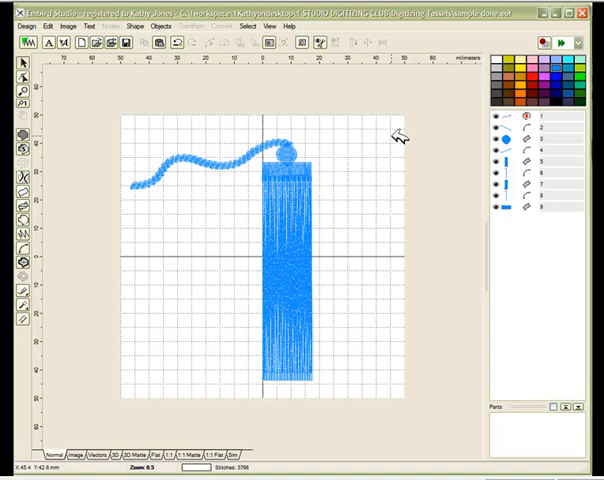
mouse_move(290, 144)
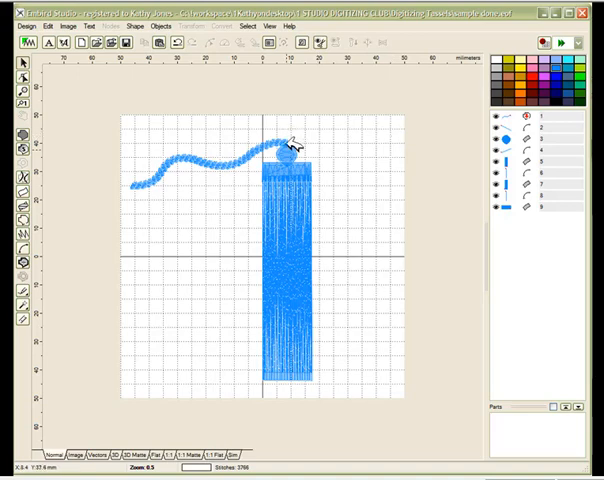